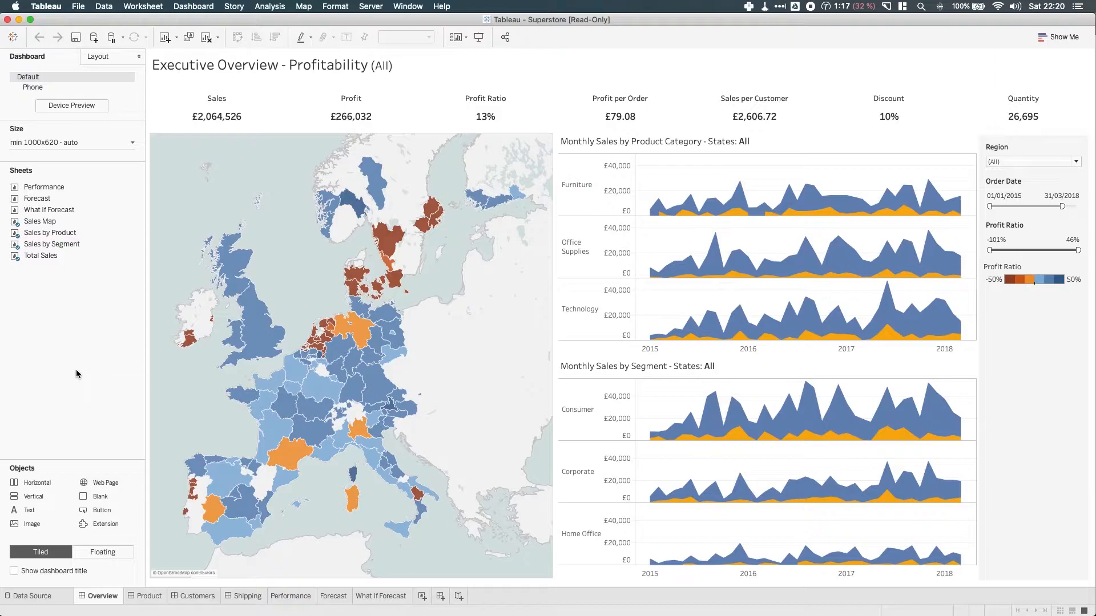
pyautogui.moveTo(159, 352)
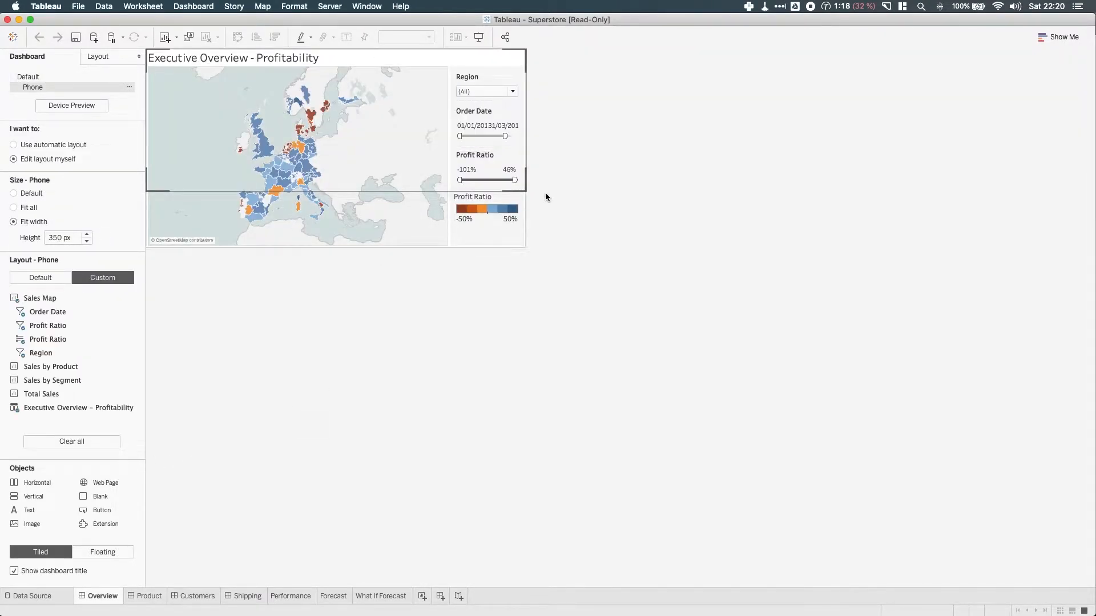
pyautogui.moveTo(303, 116)
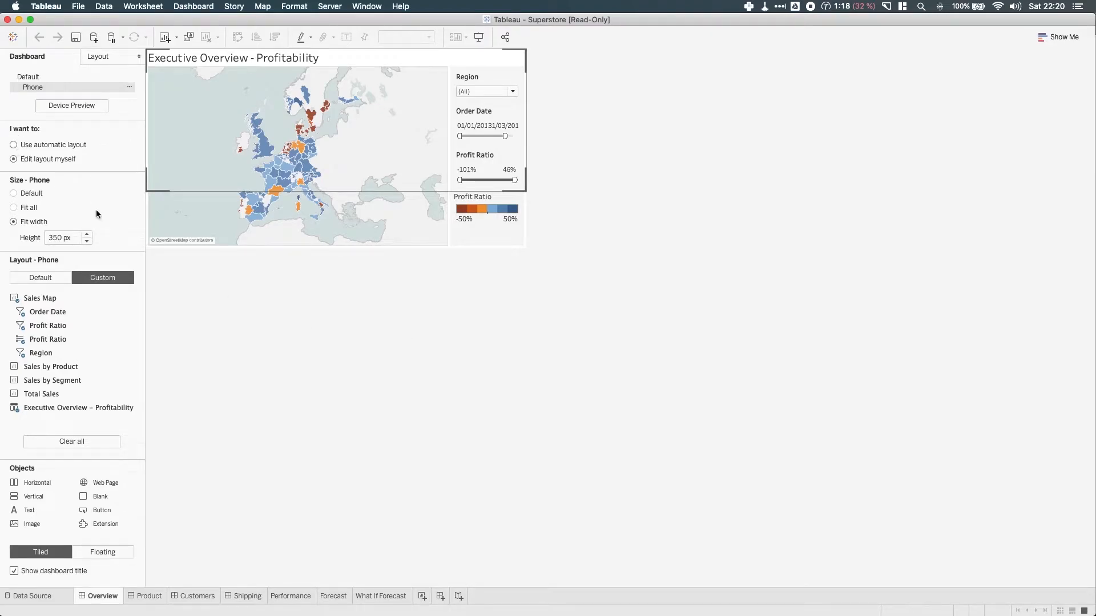
pyautogui.click(13, 145)
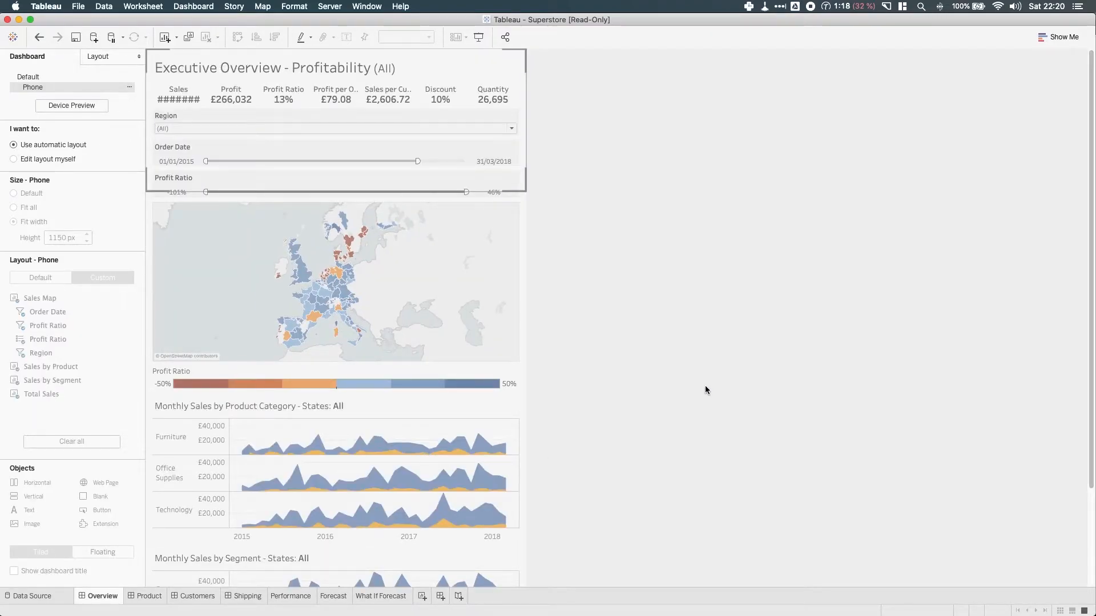
pyautogui.moveTo(676, 405)
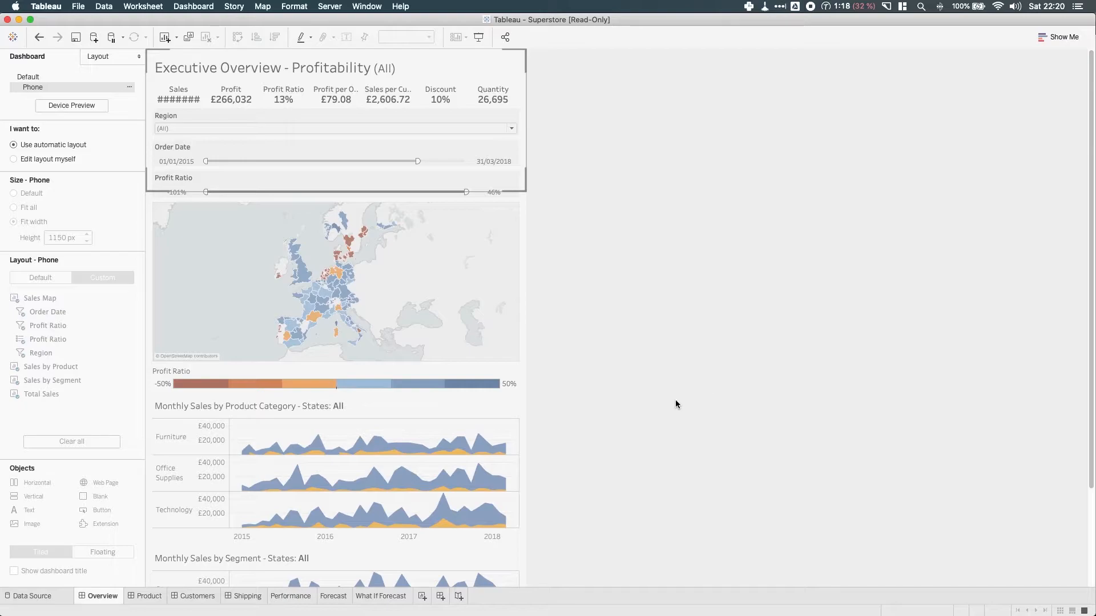
pyautogui.moveTo(667, 407)
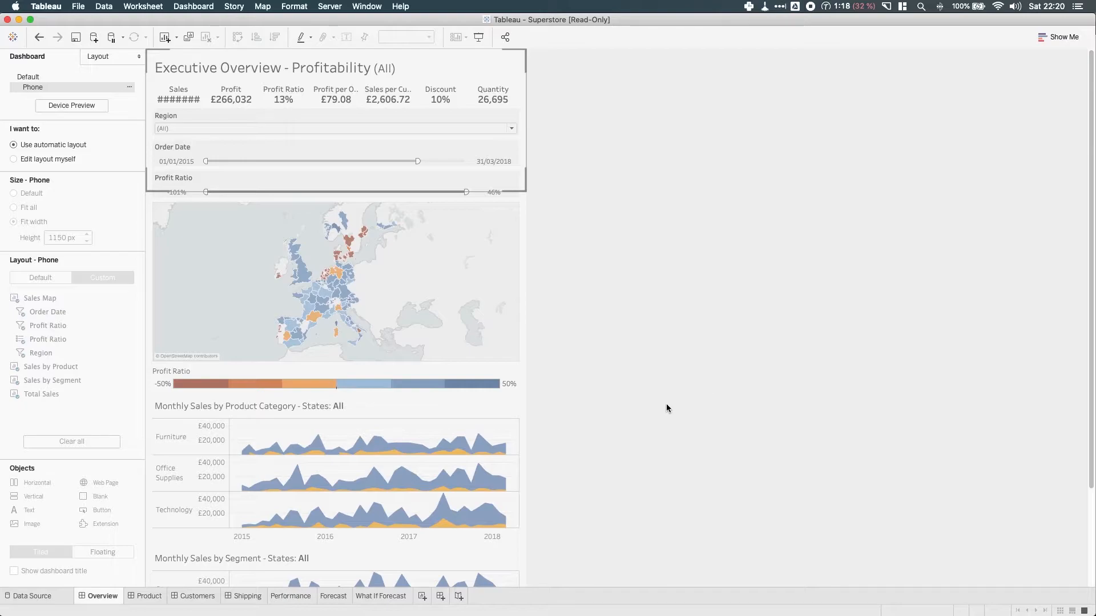
pyautogui.moveTo(76, 159)
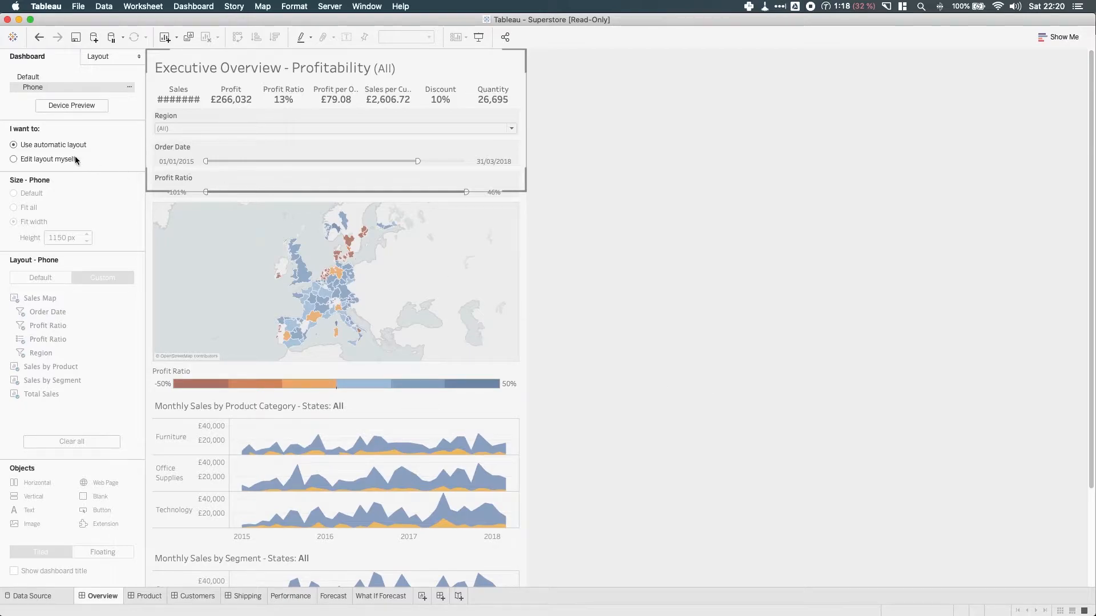
pyautogui.click(13, 159)
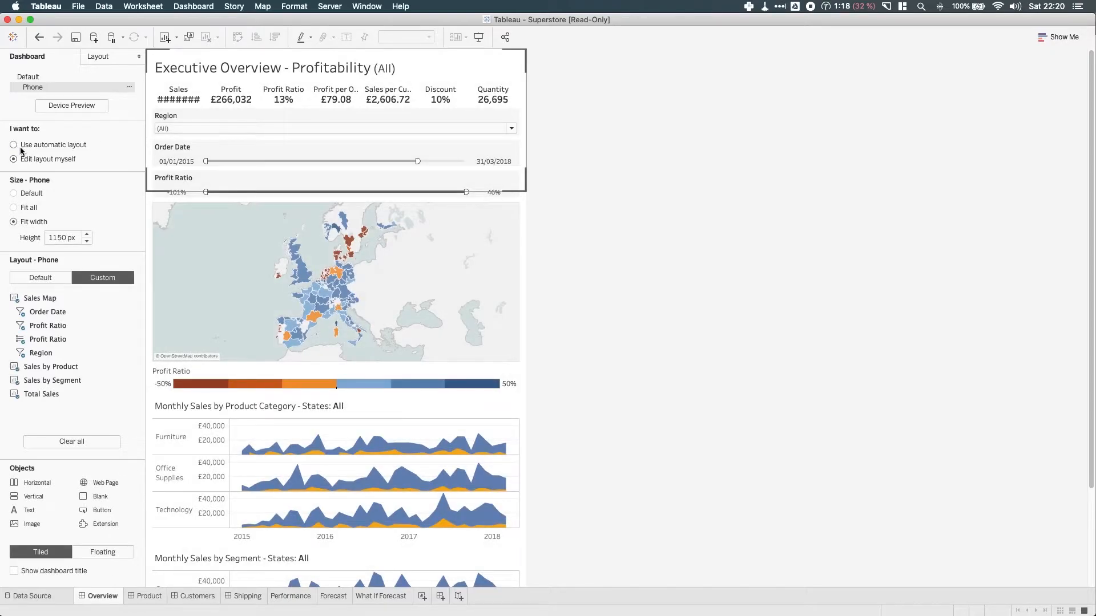
pyautogui.click(39, 37)
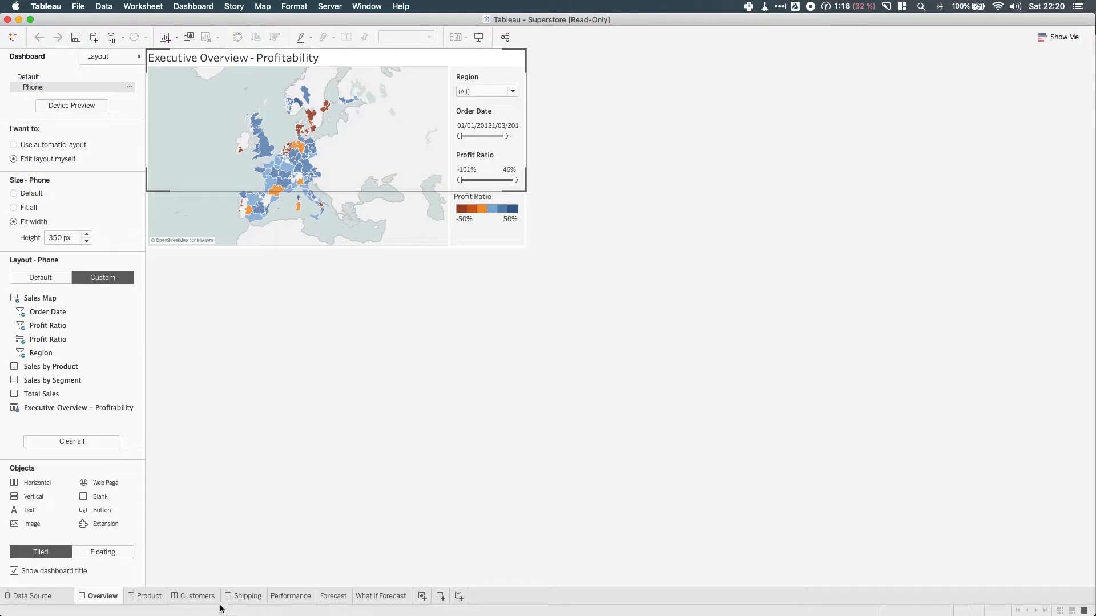
# Switch to the Customer Analysis dashboard from the sheet tabs
pyautogui.click(198, 596)
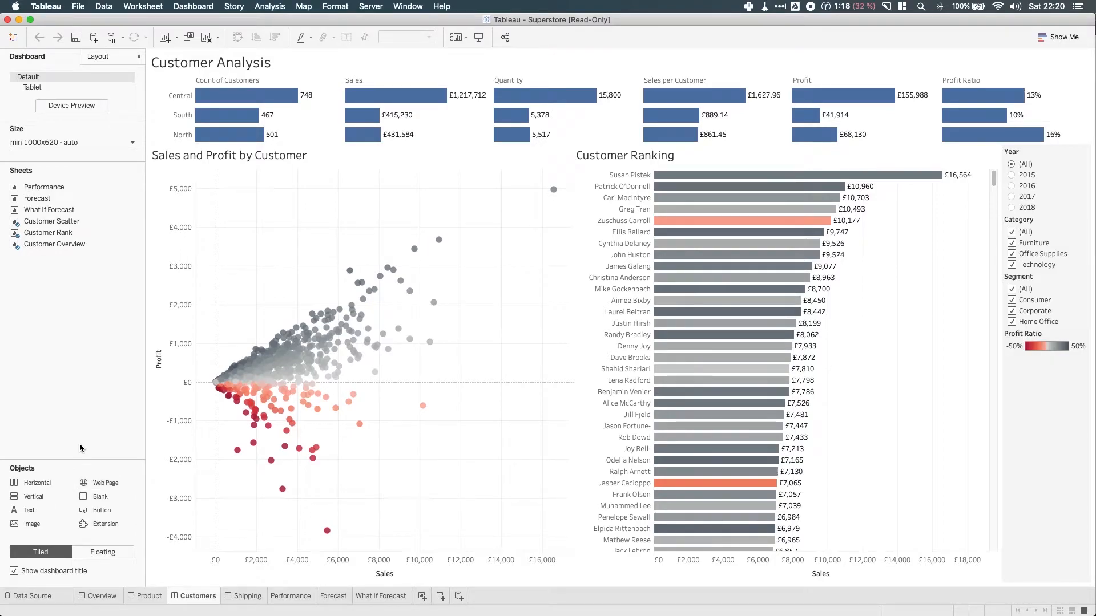
pyautogui.moveTo(31, 86)
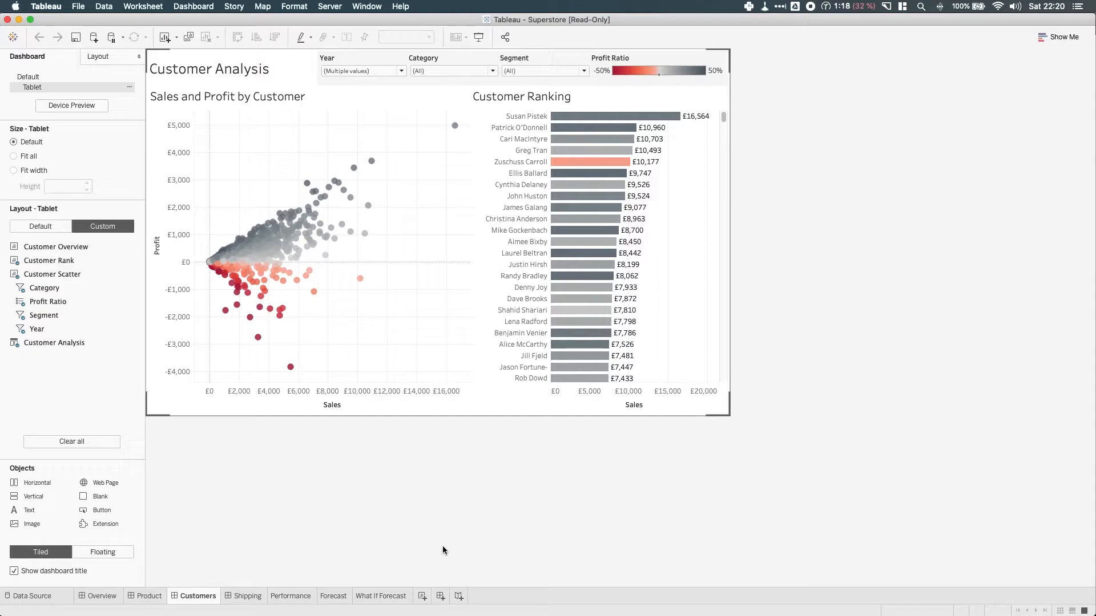
pyautogui.moveTo(262, 504)
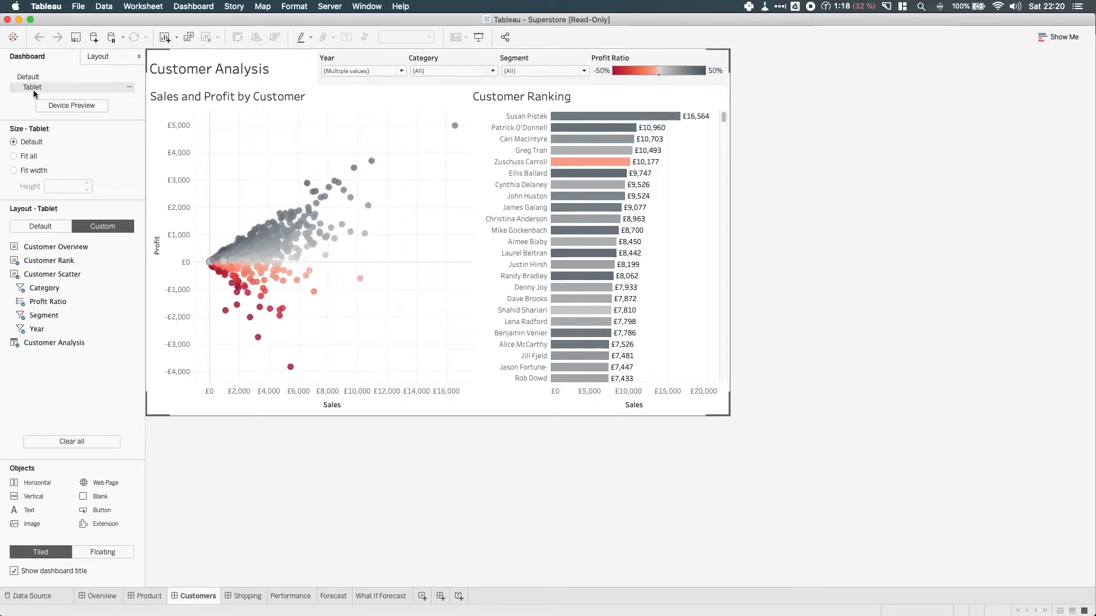
# Preview the dashboard on a generic 375×667 phone without Tableau Mobile app framing
pyautogui.click(71, 105)
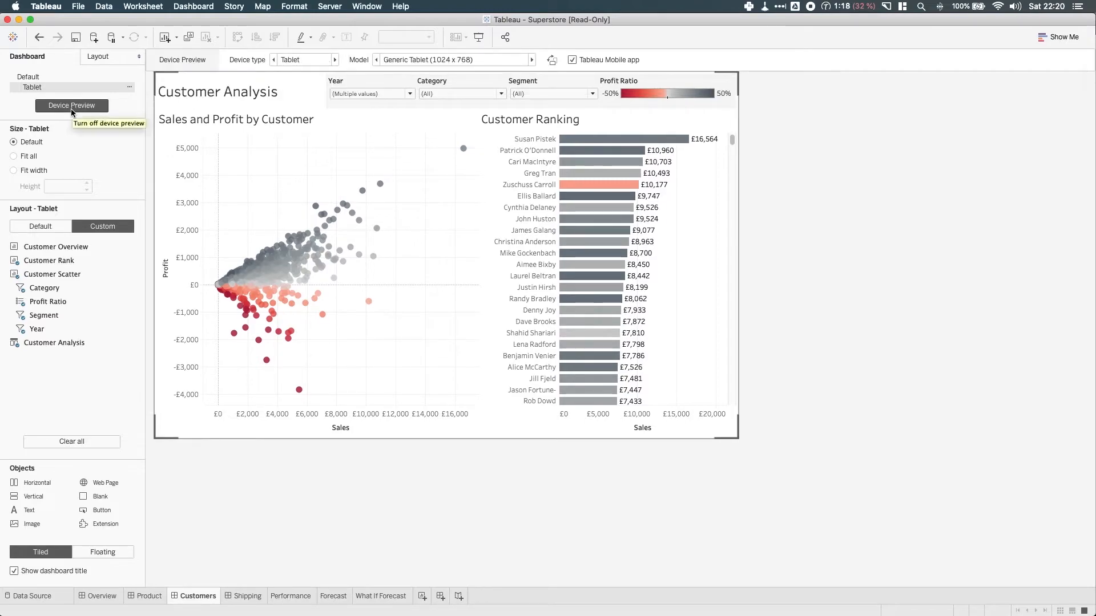
pyautogui.moveTo(551, 59)
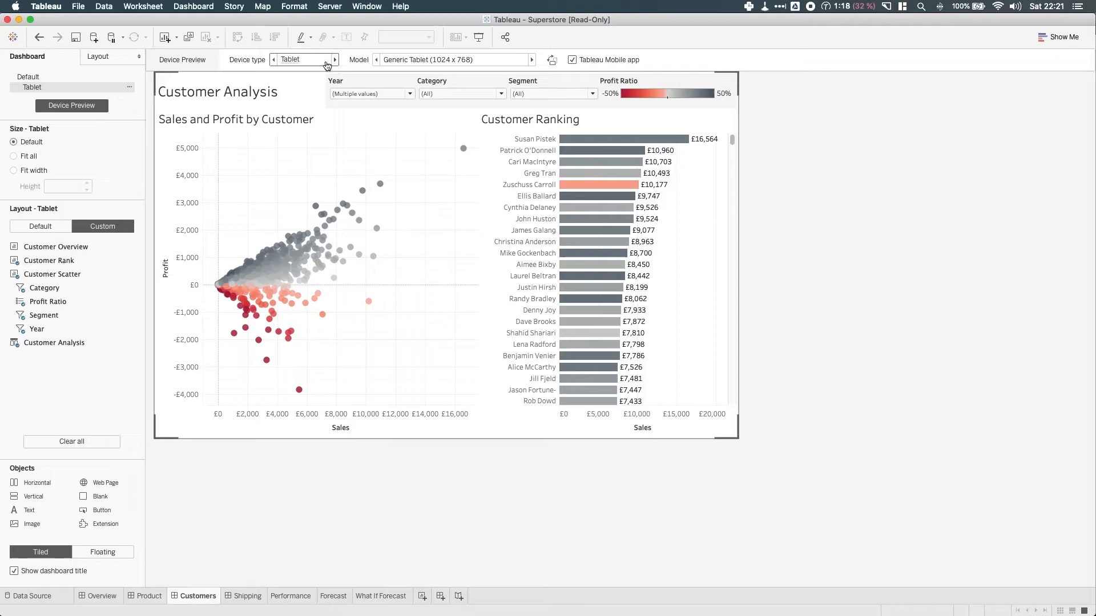
pyautogui.click(304, 59)
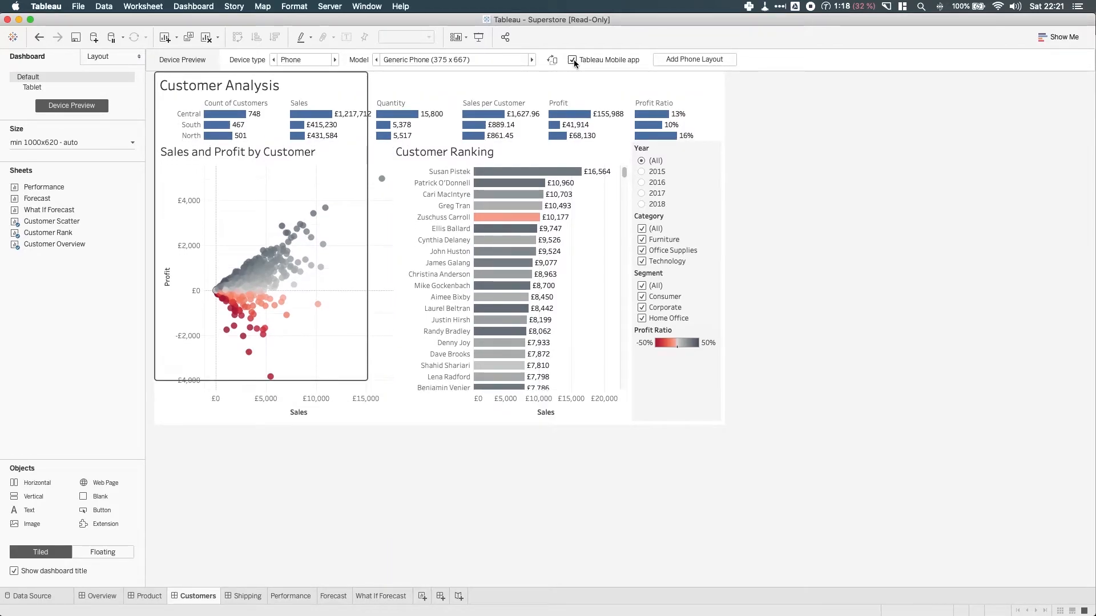
pyautogui.moveTo(573, 62)
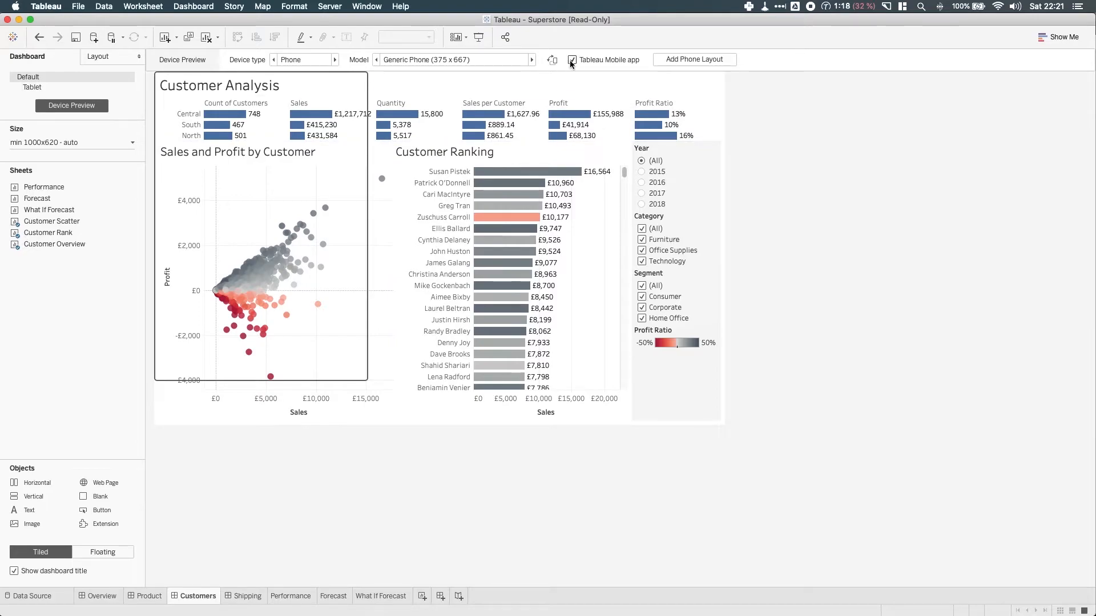
pyautogui.click(572, 60)
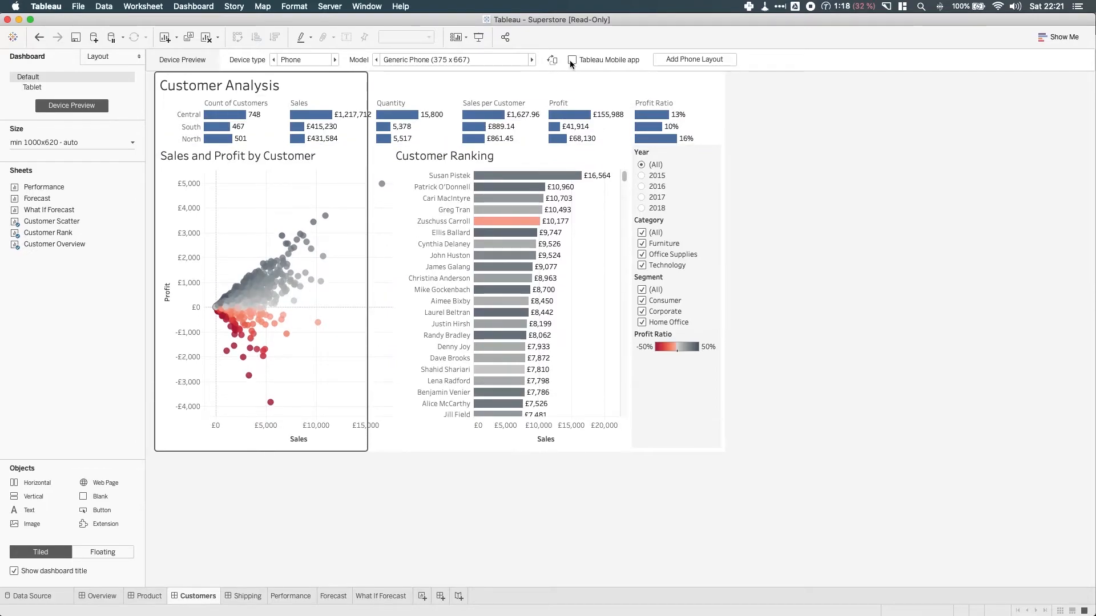
# Restore Tableau Mobile app framing, add a phone layout and set it to 'Edit layout myself'
pyautogui.click(572, 59)
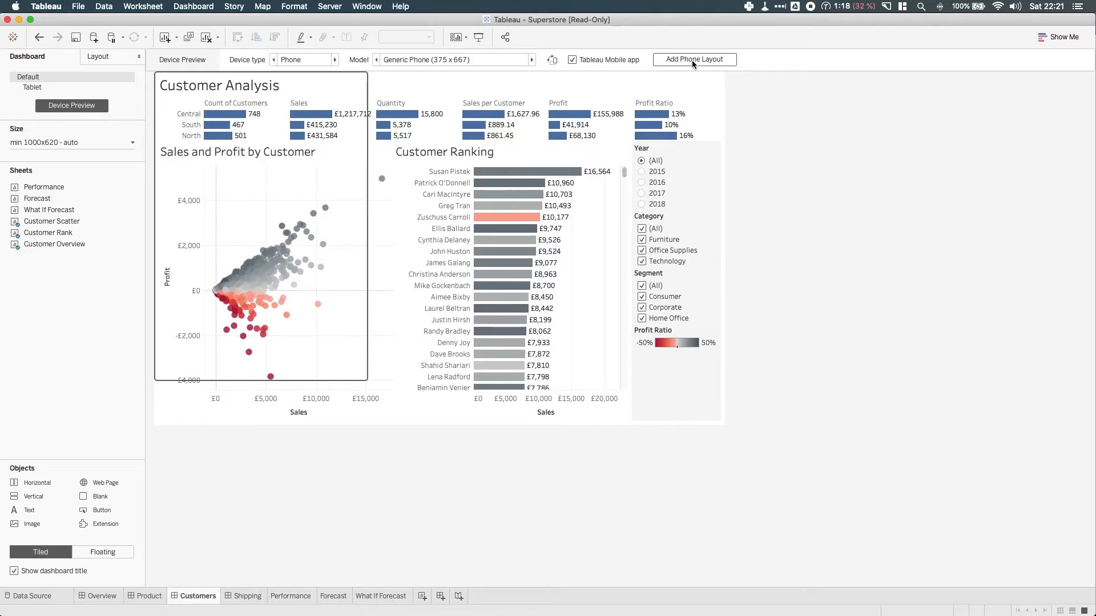
pyautogui.click(694, 59)
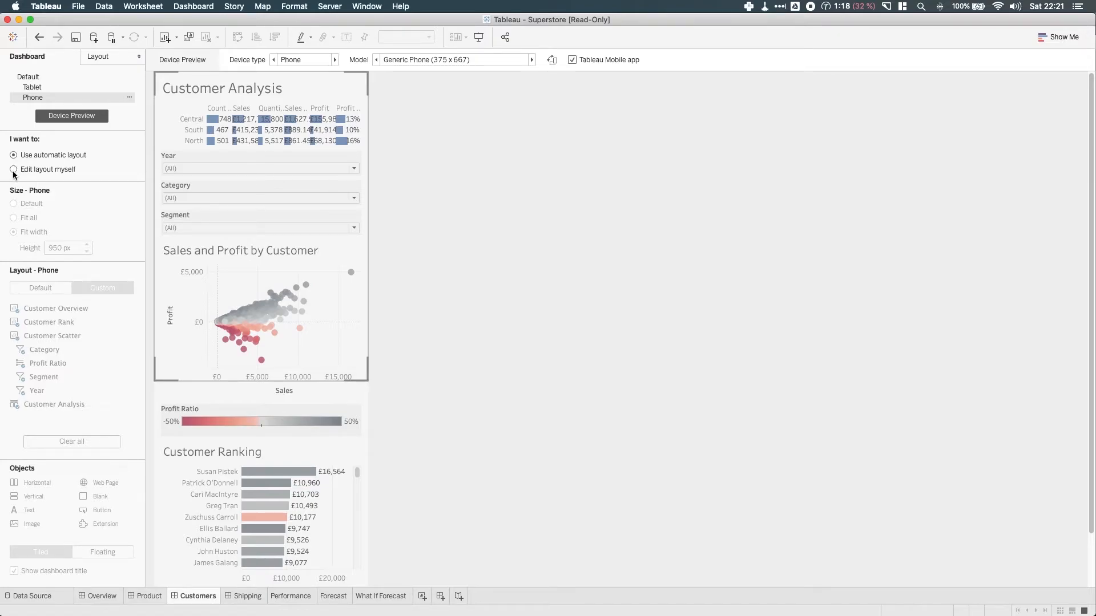
pyautogui.click(13, 170)
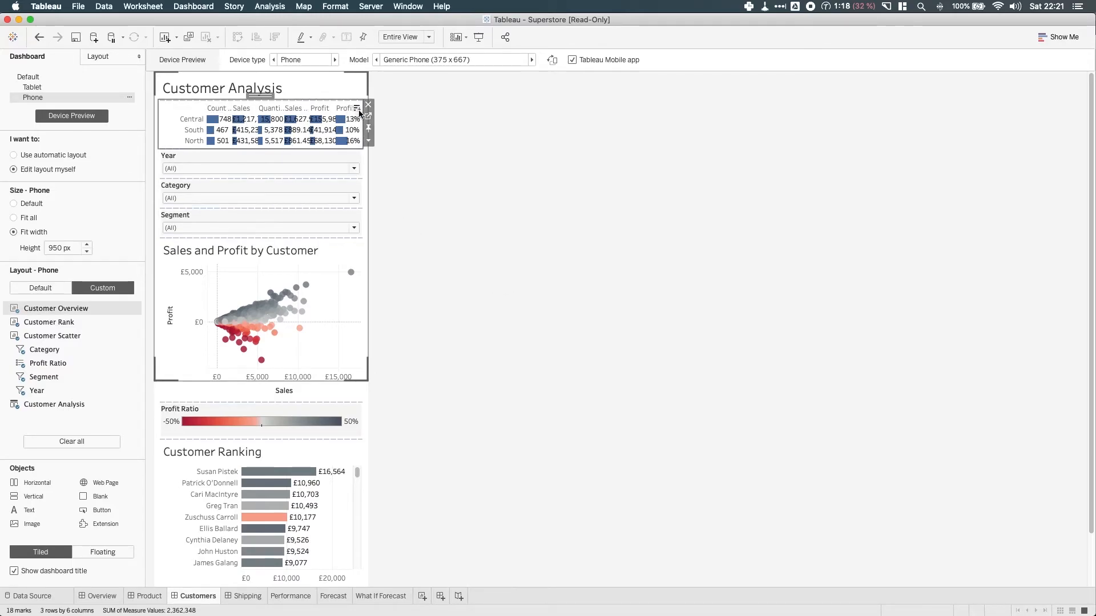
# Show the Dashboard menu listing the Auto-Generate Phone Layouts option
pyautogui.click(367, 105)
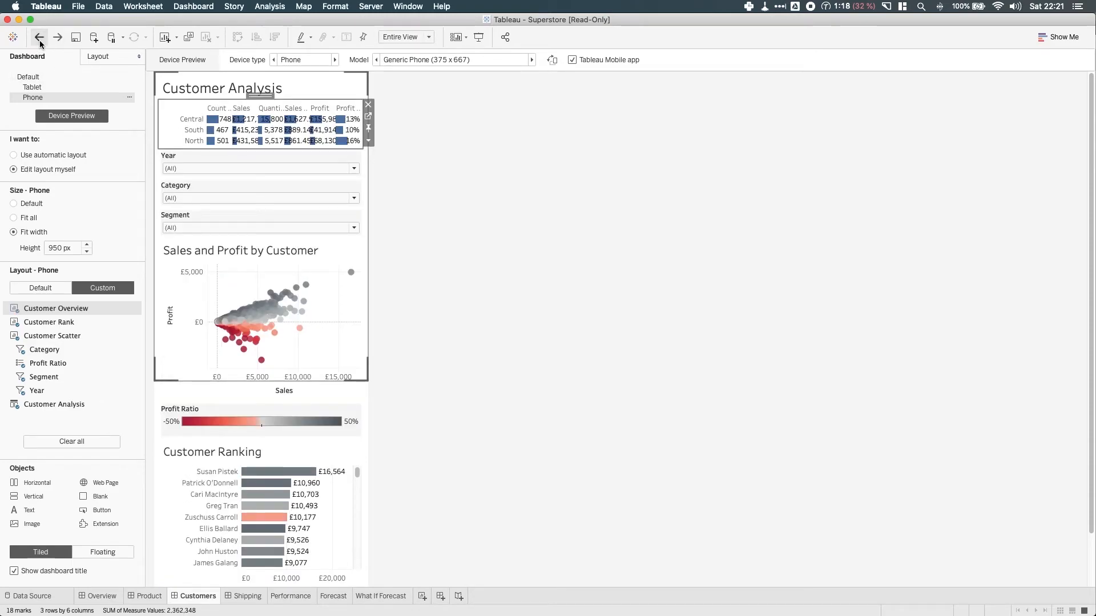
pyautogui.moveTo(40, 37)
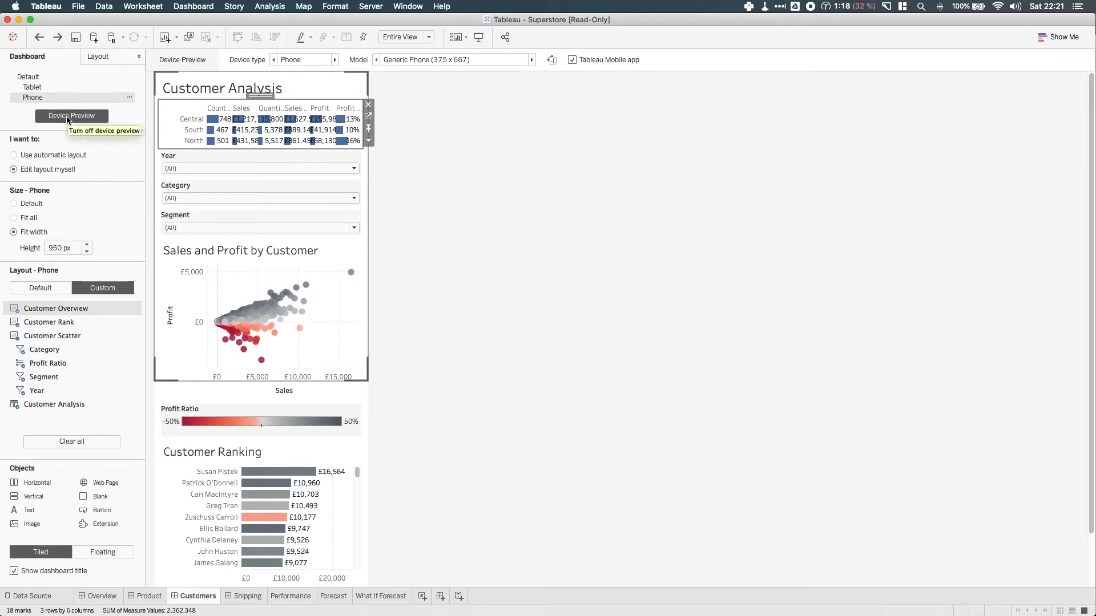
pyautogui.click(194, 6)
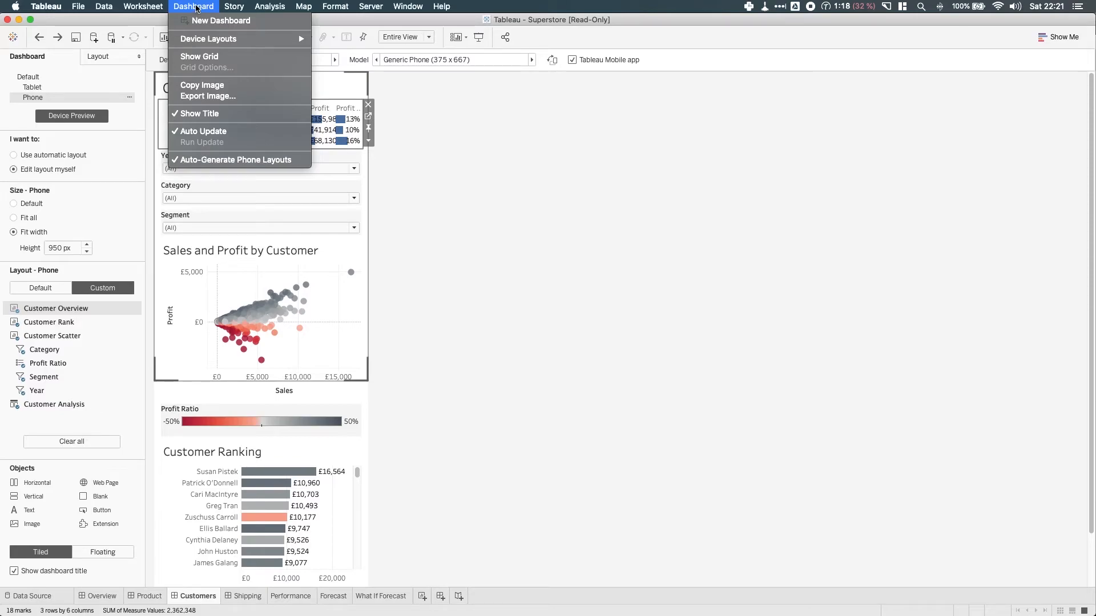